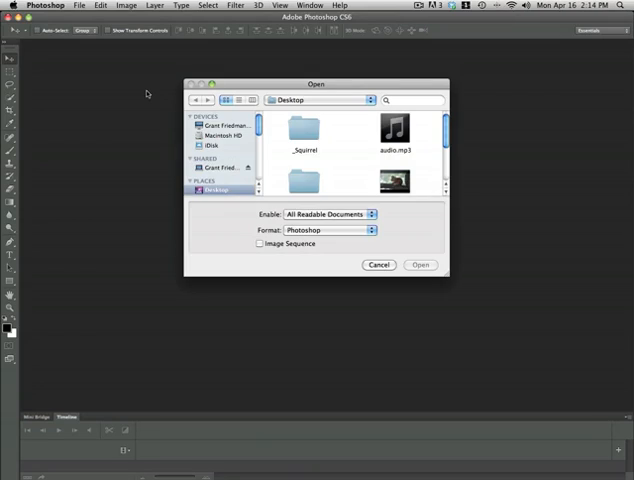
Step: Open the squirrel video file from the Desktop as a video layer
scroll(down, 3)
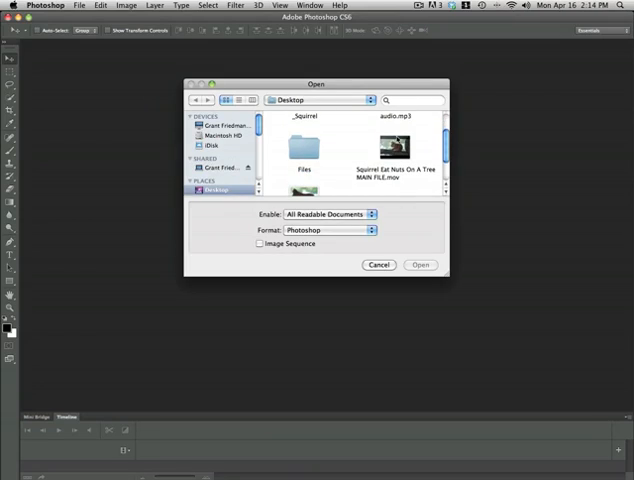
click(380, 264)
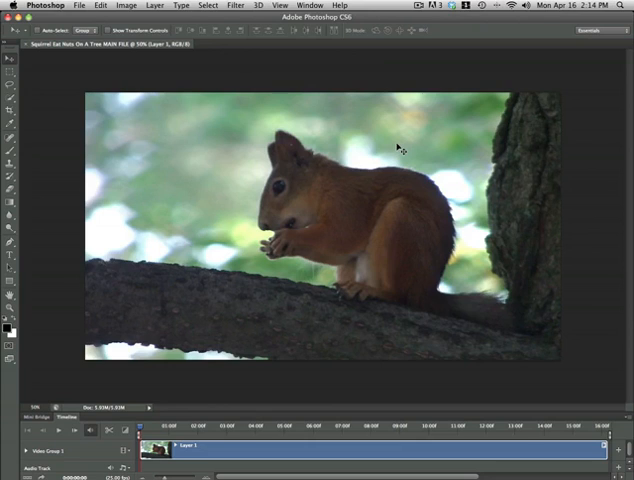
Step: Crop the video frame to a square composition around the squirrel with the Crop tool
click(10, 64)
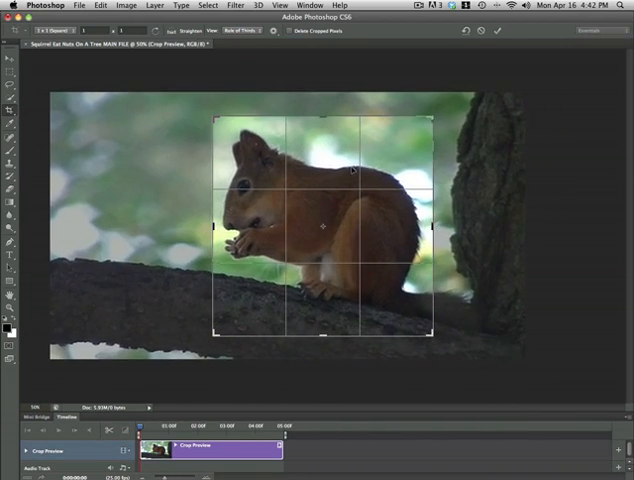
click(78, 4)
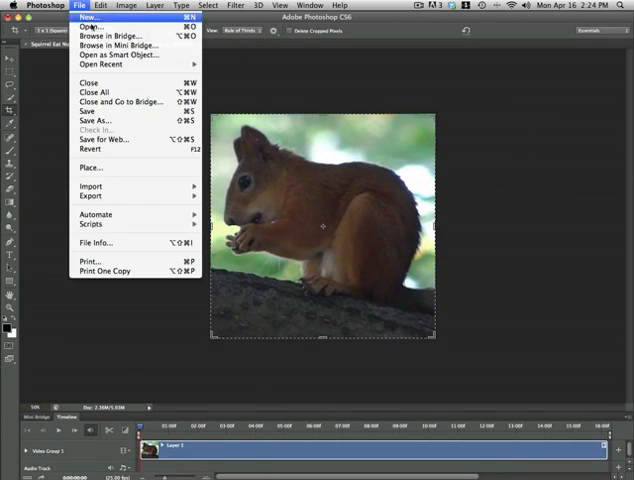
Step: Export the clip via Save for Web as final_small.gif in _Squirrel and preview it in Safari
click(100, 140)
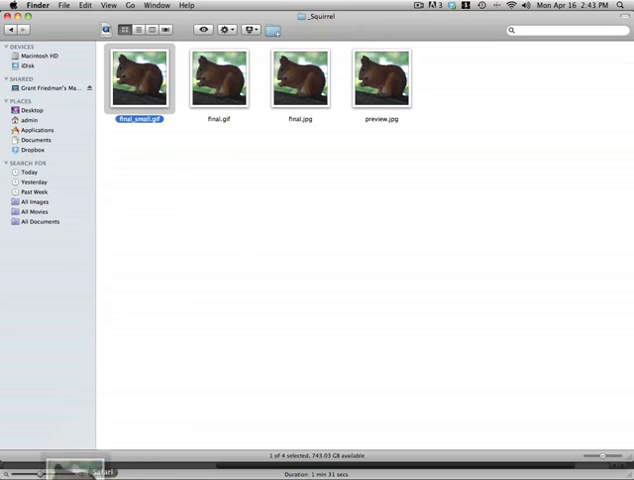
double_click(140, 78)
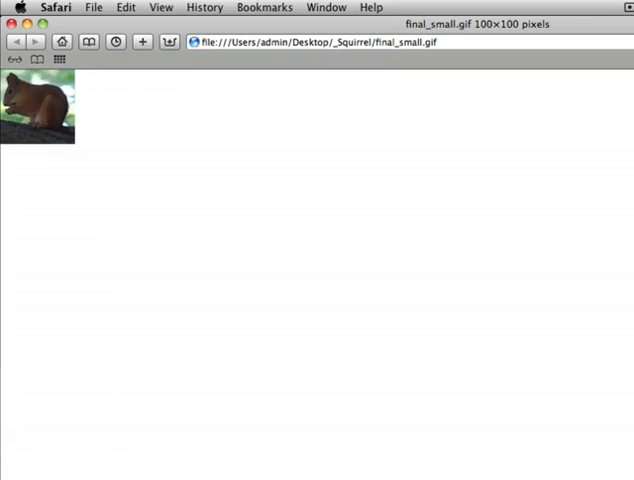